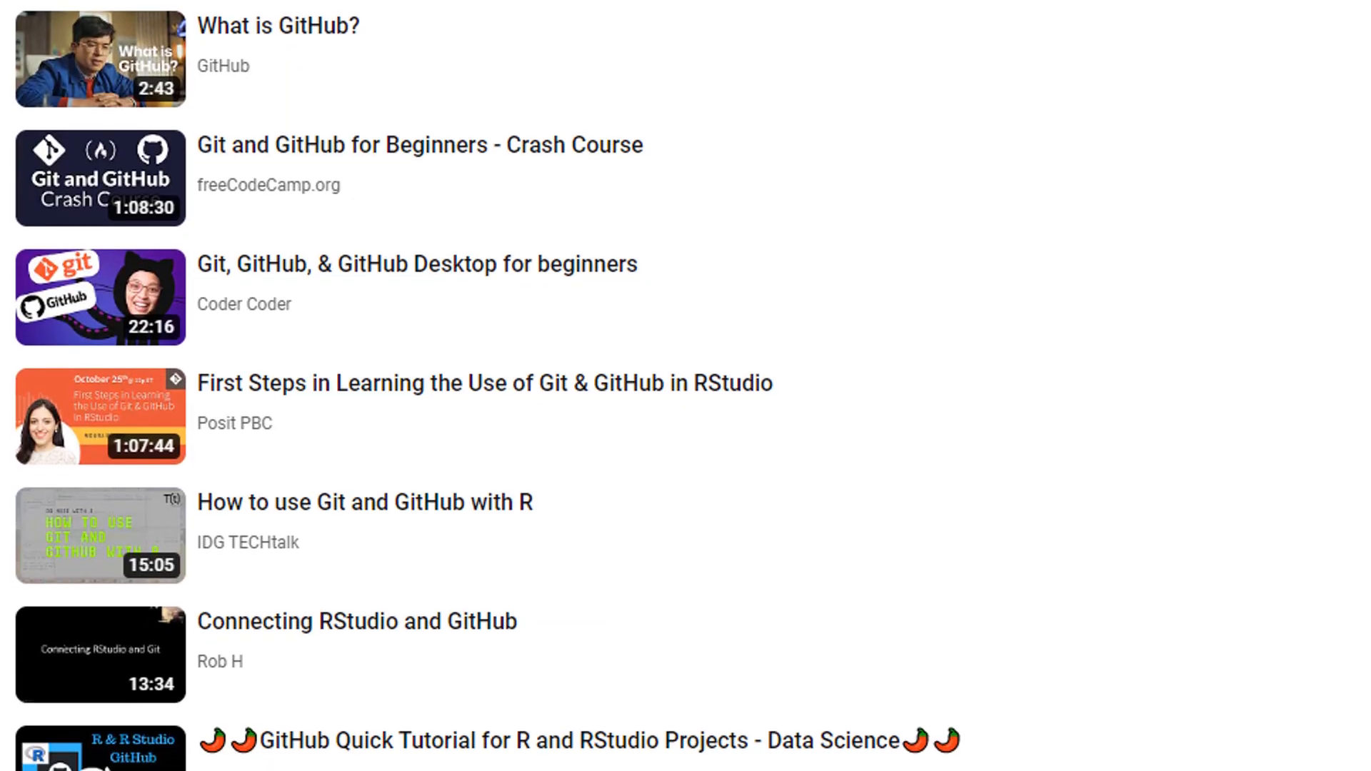
scroll("down", 3)
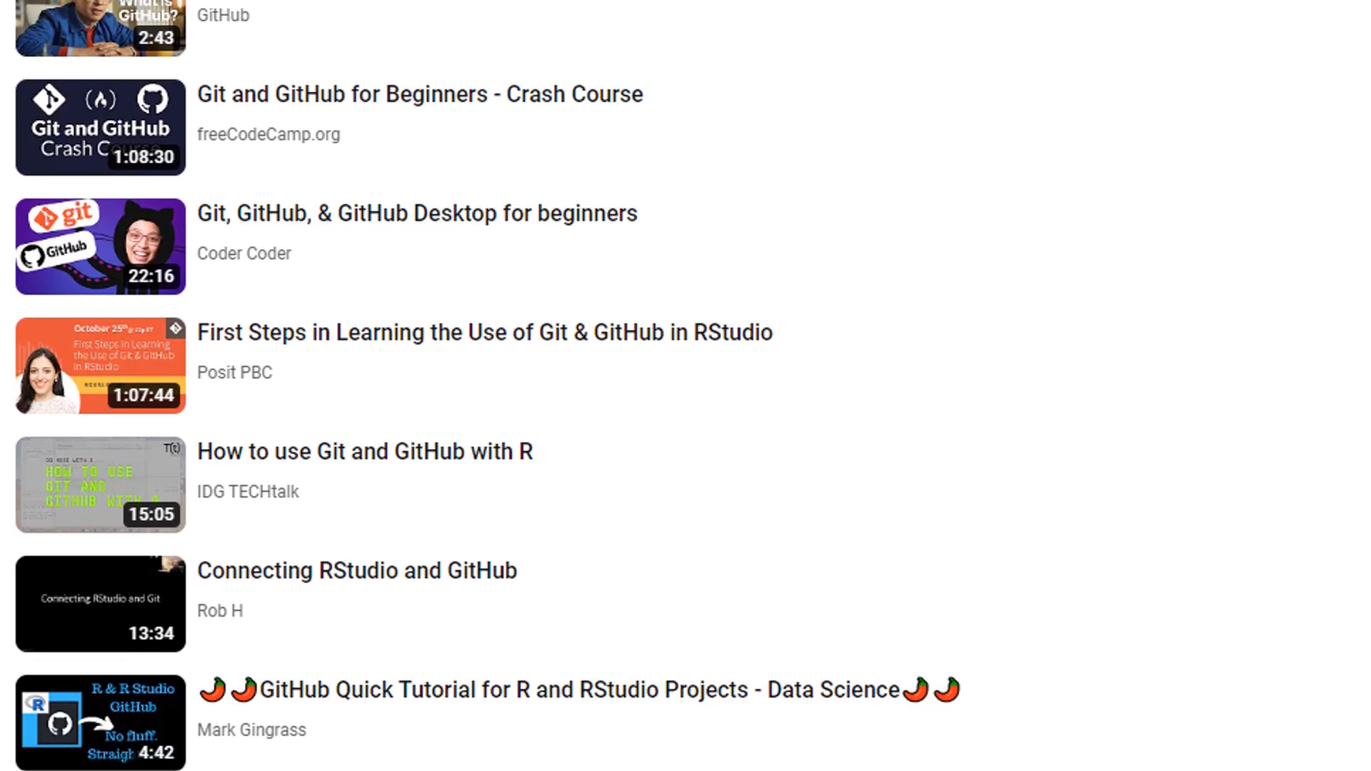
scroll("down", 3)
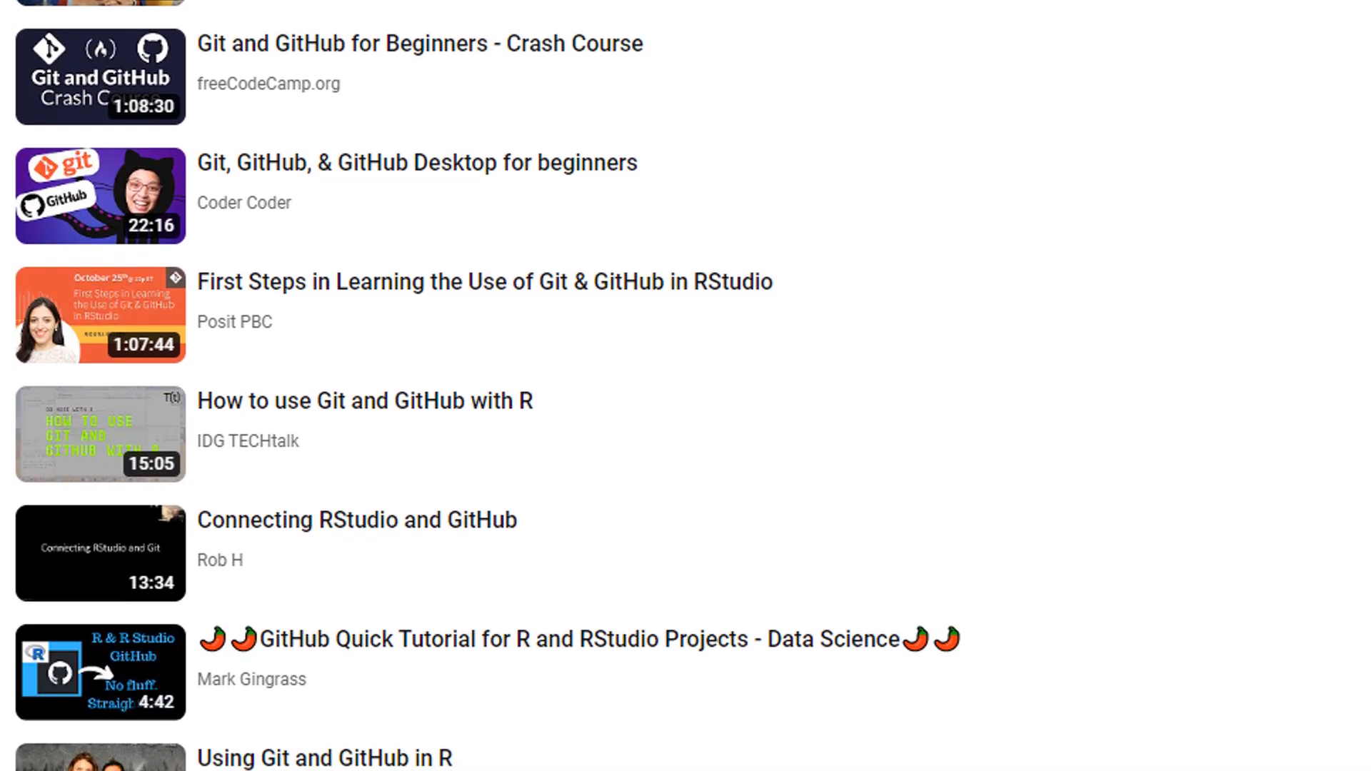
scroll("down", 3)
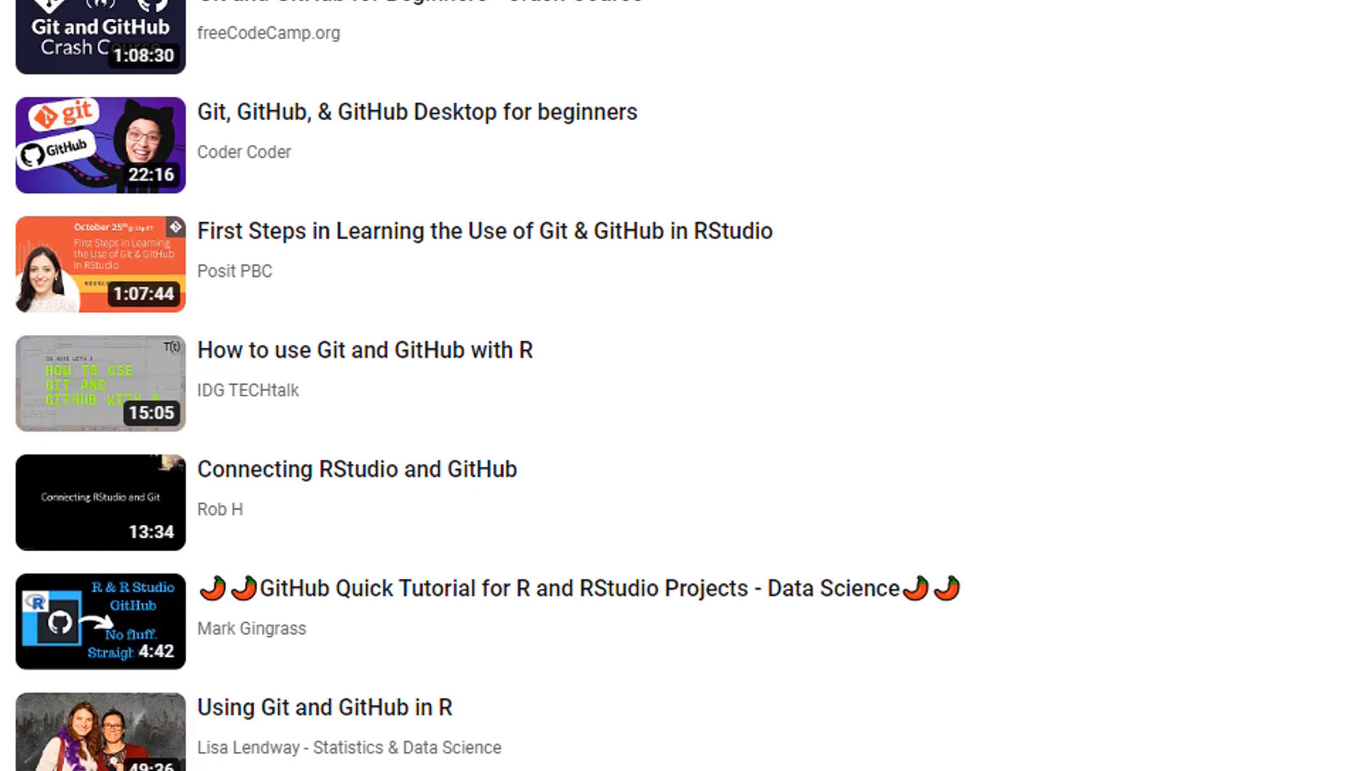
scroll("down", 3)
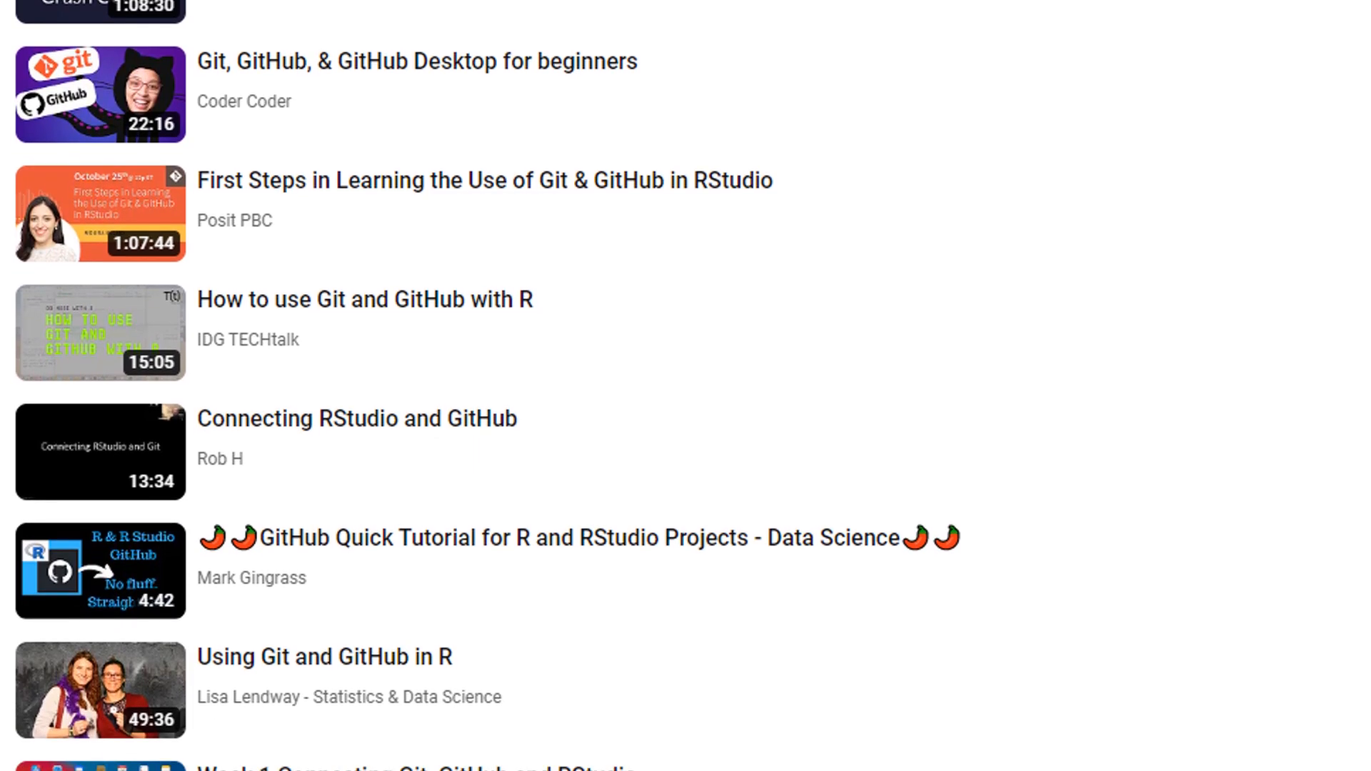
scroll("down", 3)
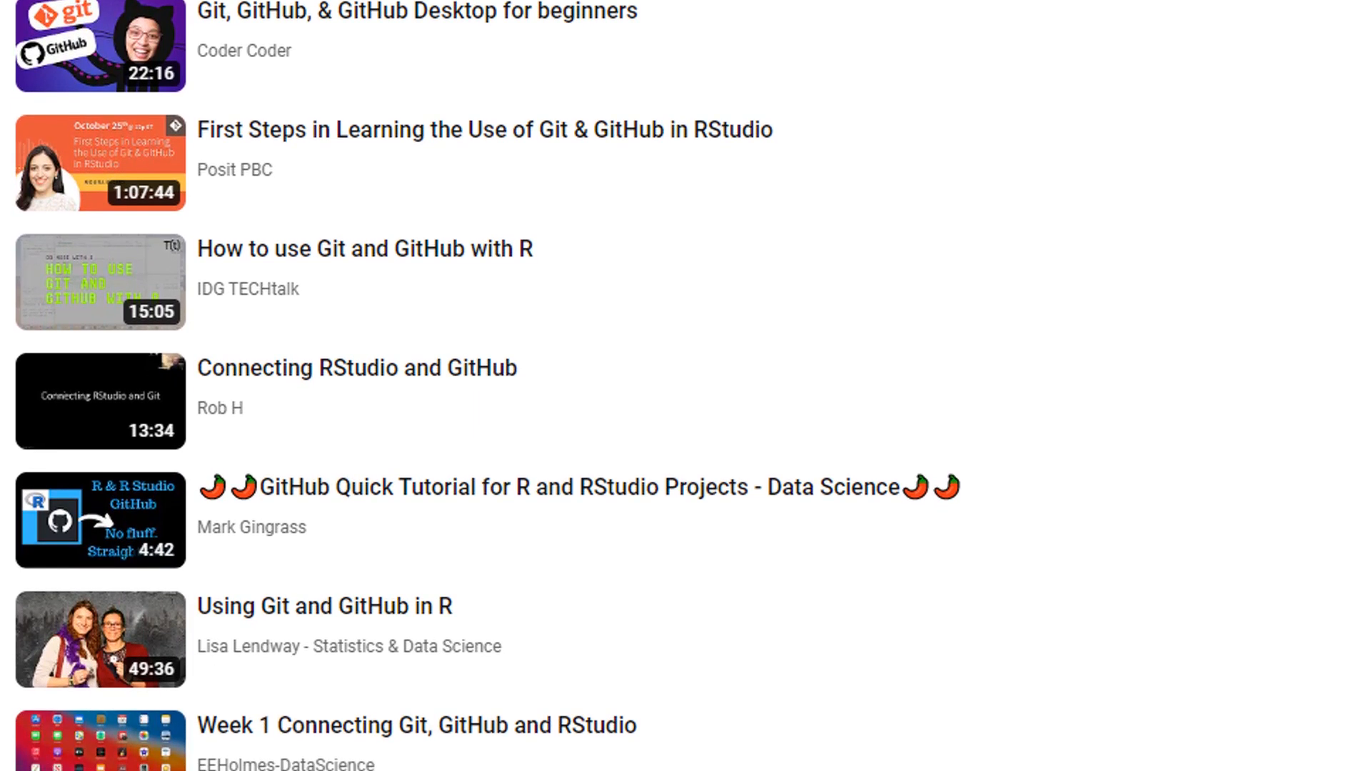